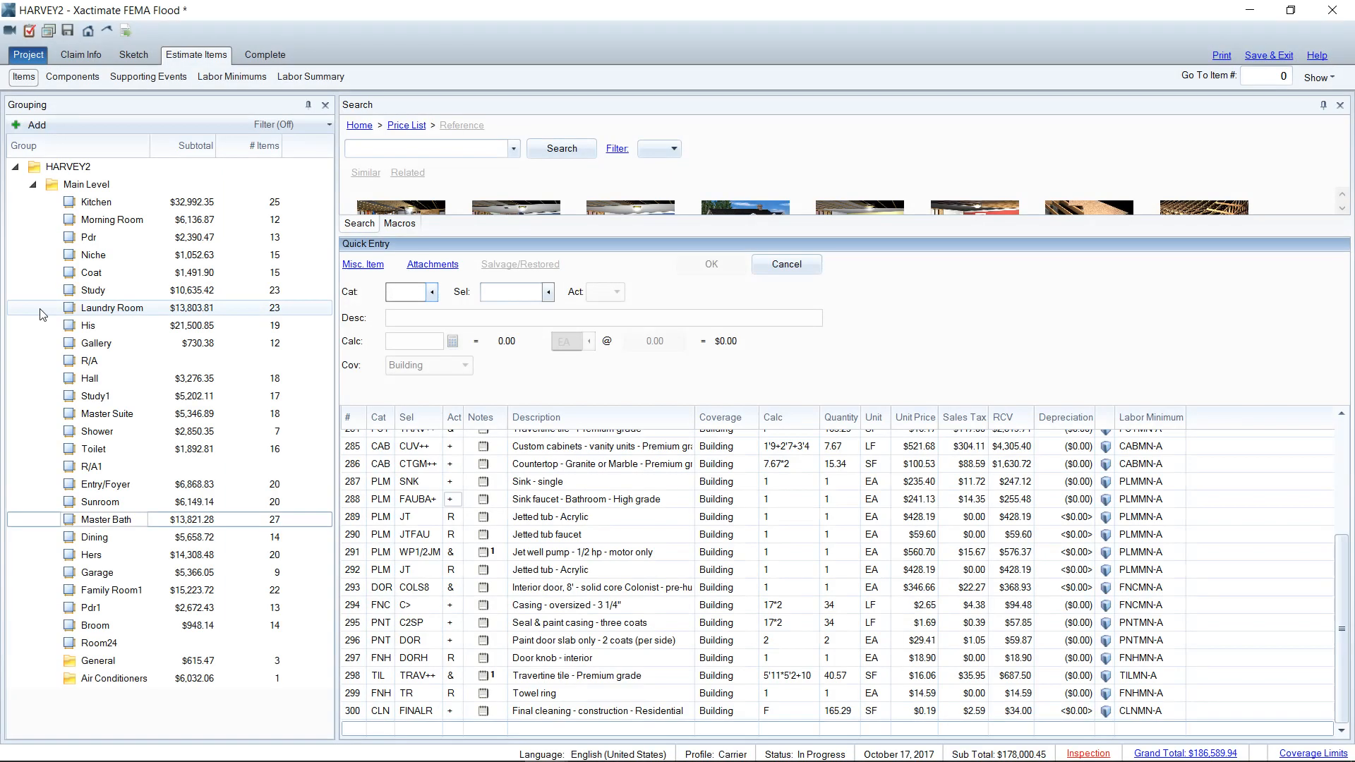
- View line items for Laundry Room, Master Bath and Hall, ending on General's three charges
left_click(110, 308)
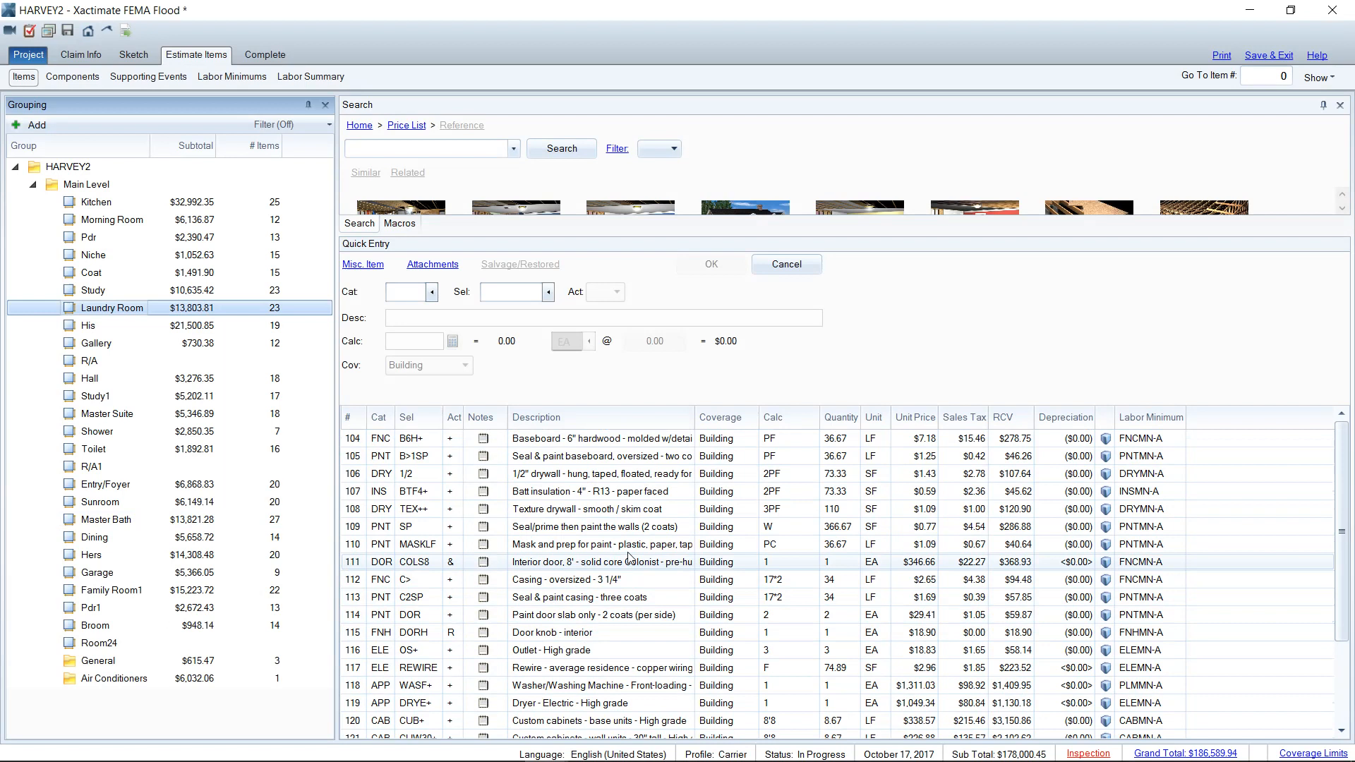
scroll("down", 3)
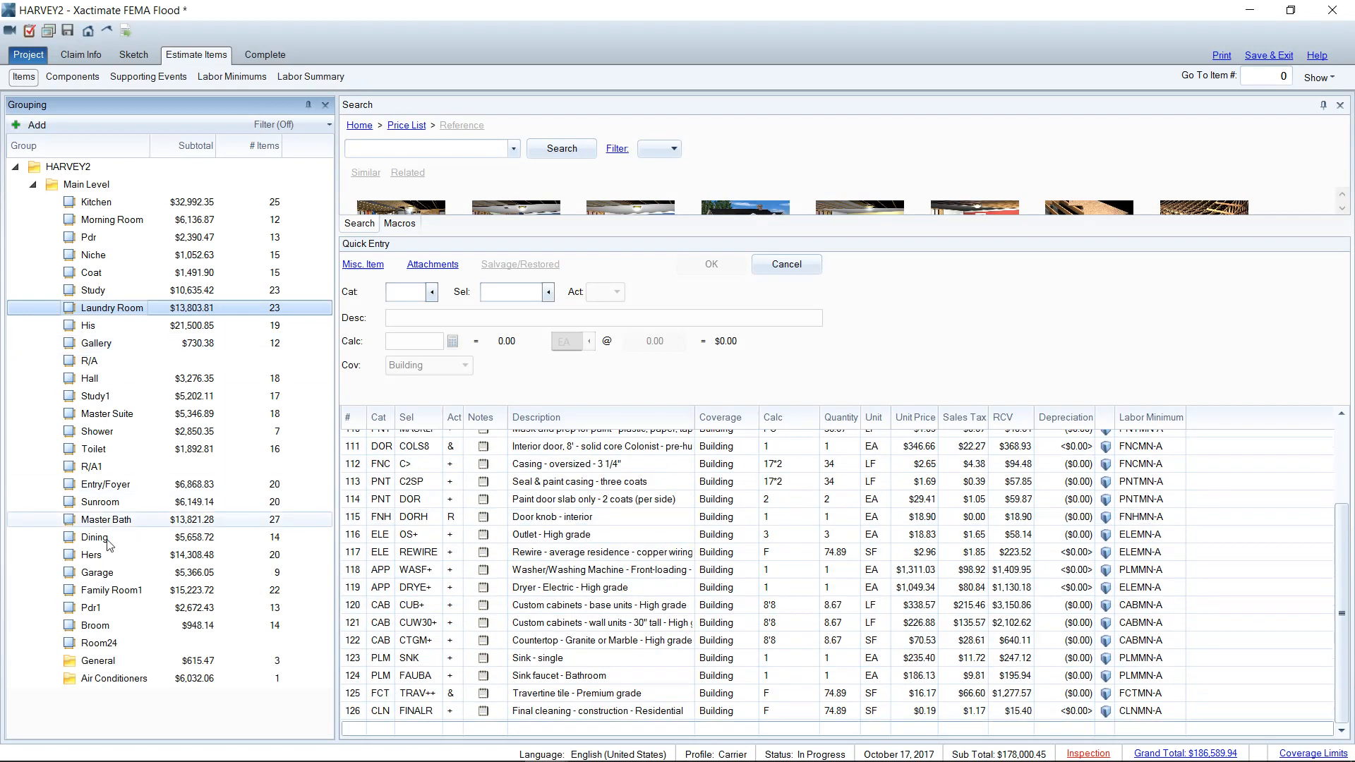
mouse_move(730, 572)
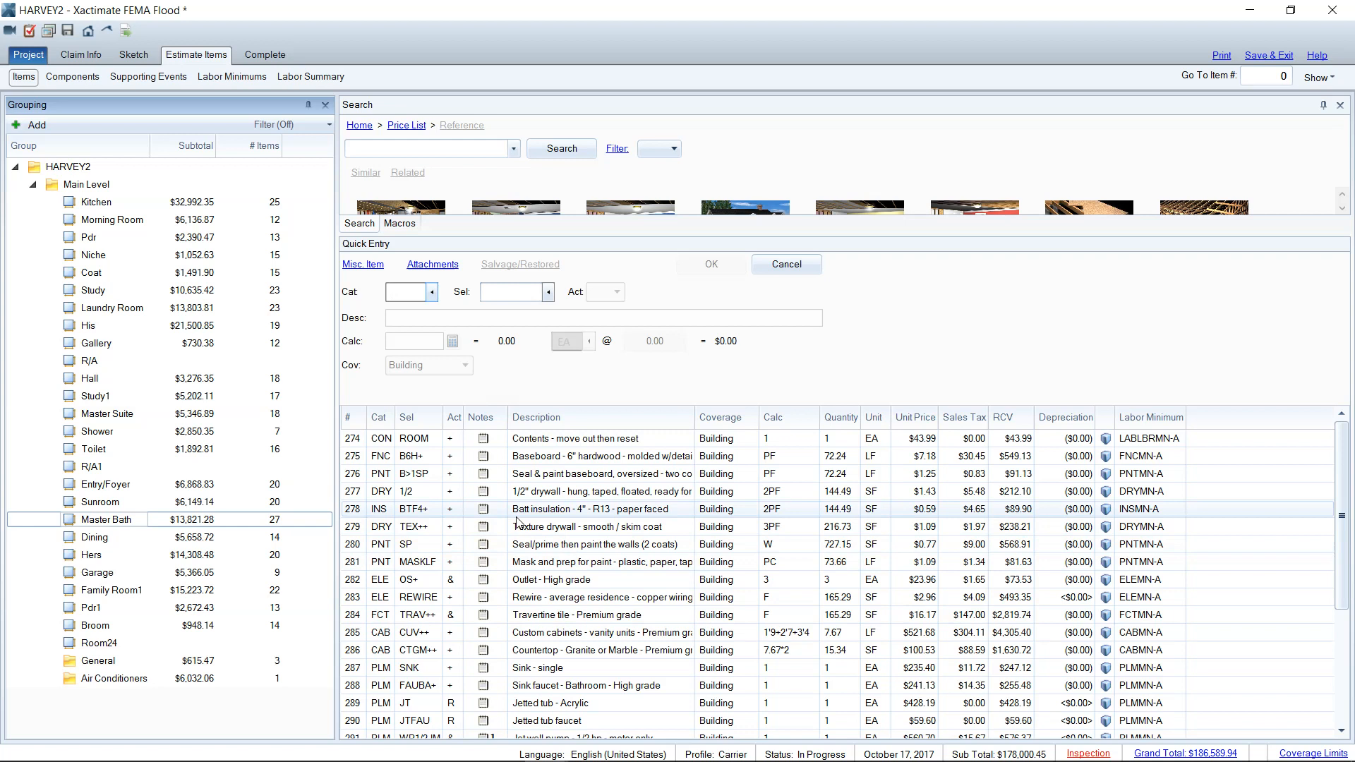
left_click(406, 291)
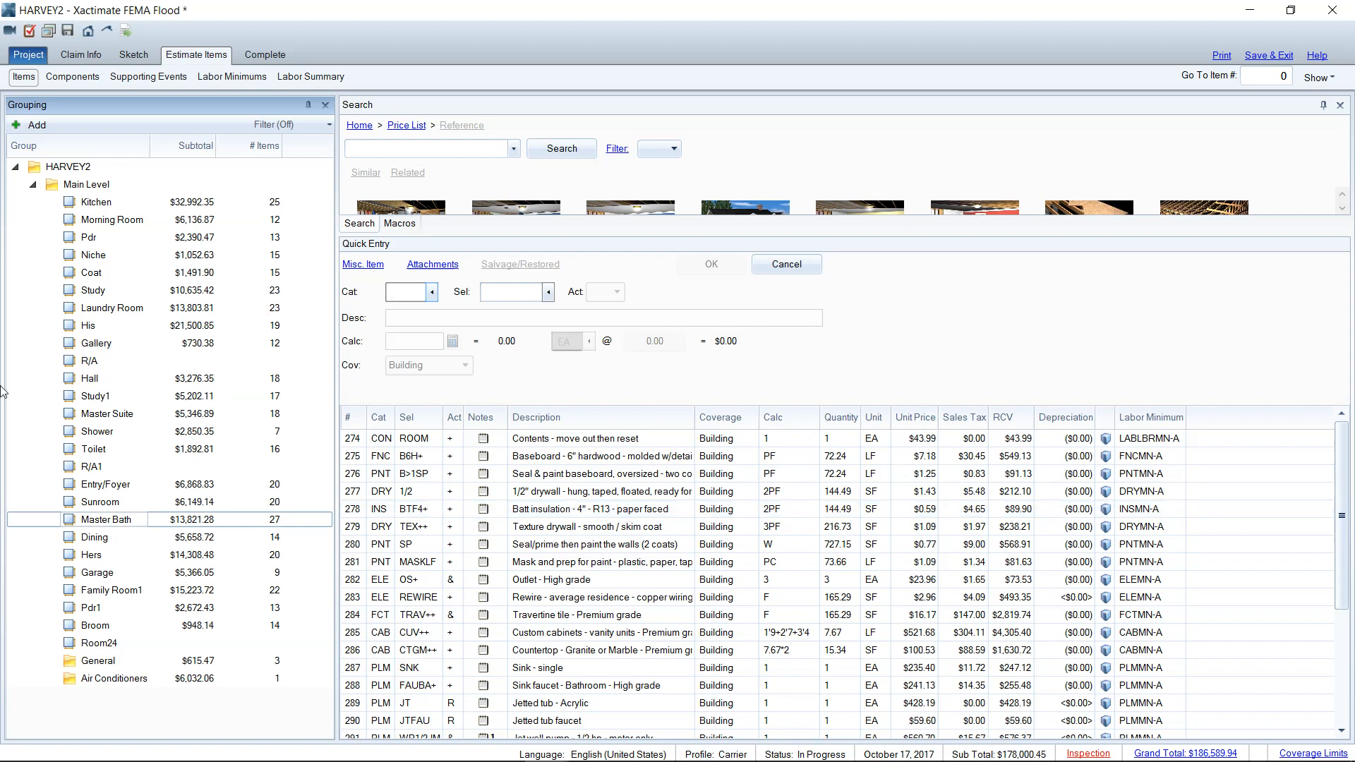
left_click(88, 378)
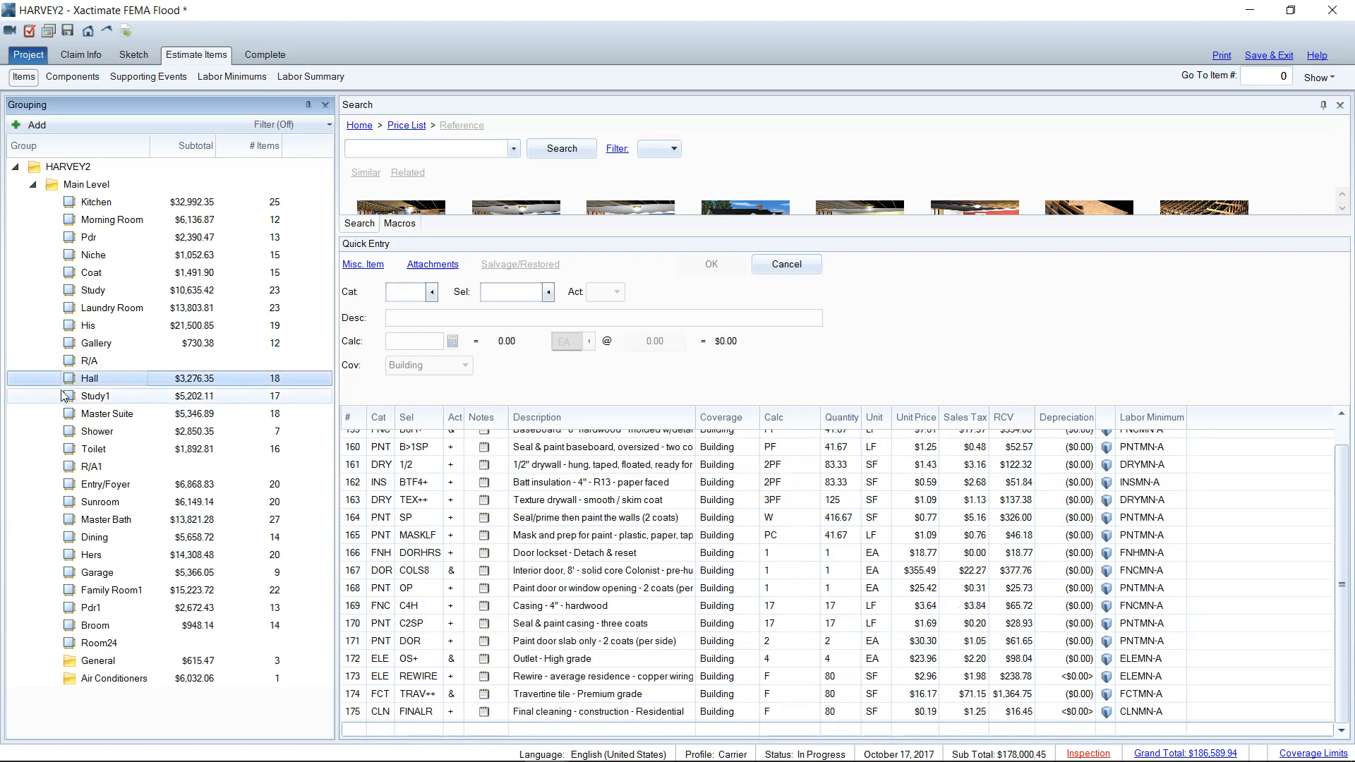
left_click(101, 389)
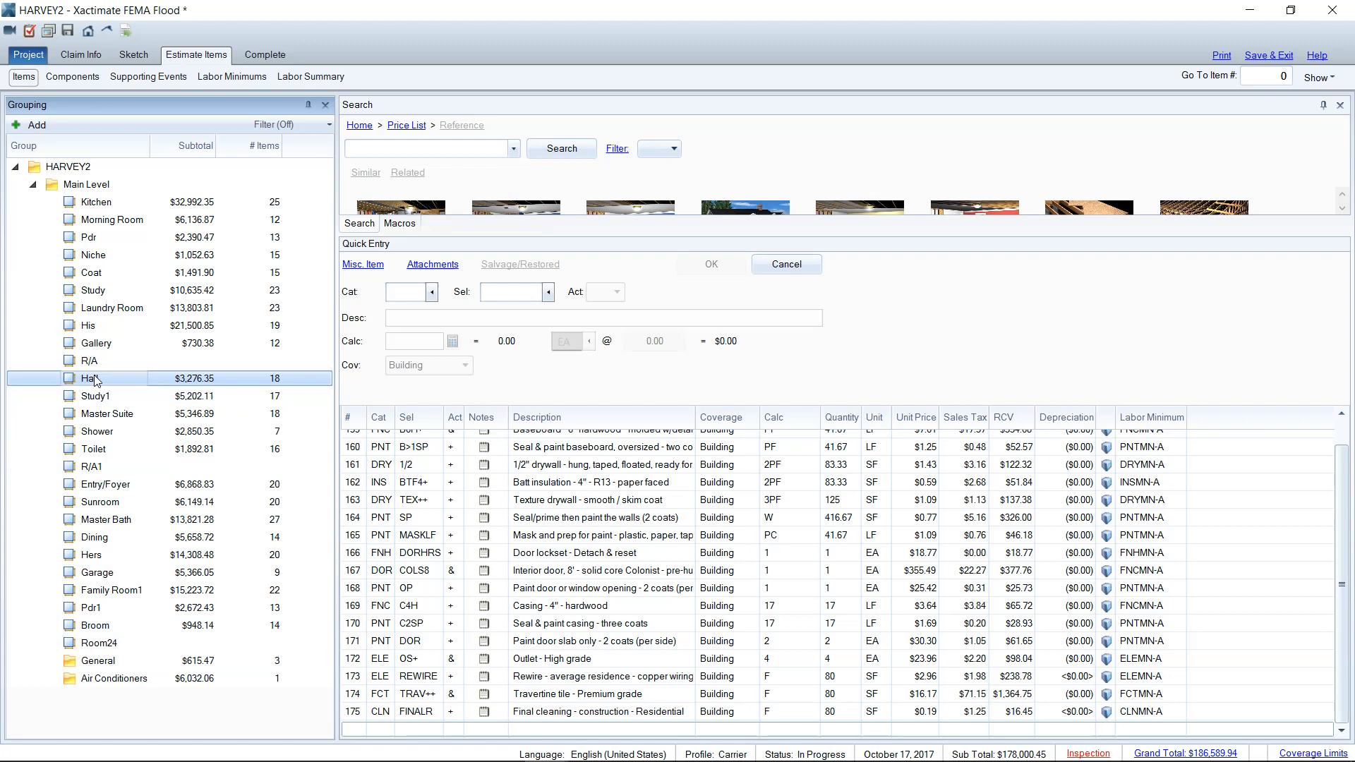
left_click(99, 661)
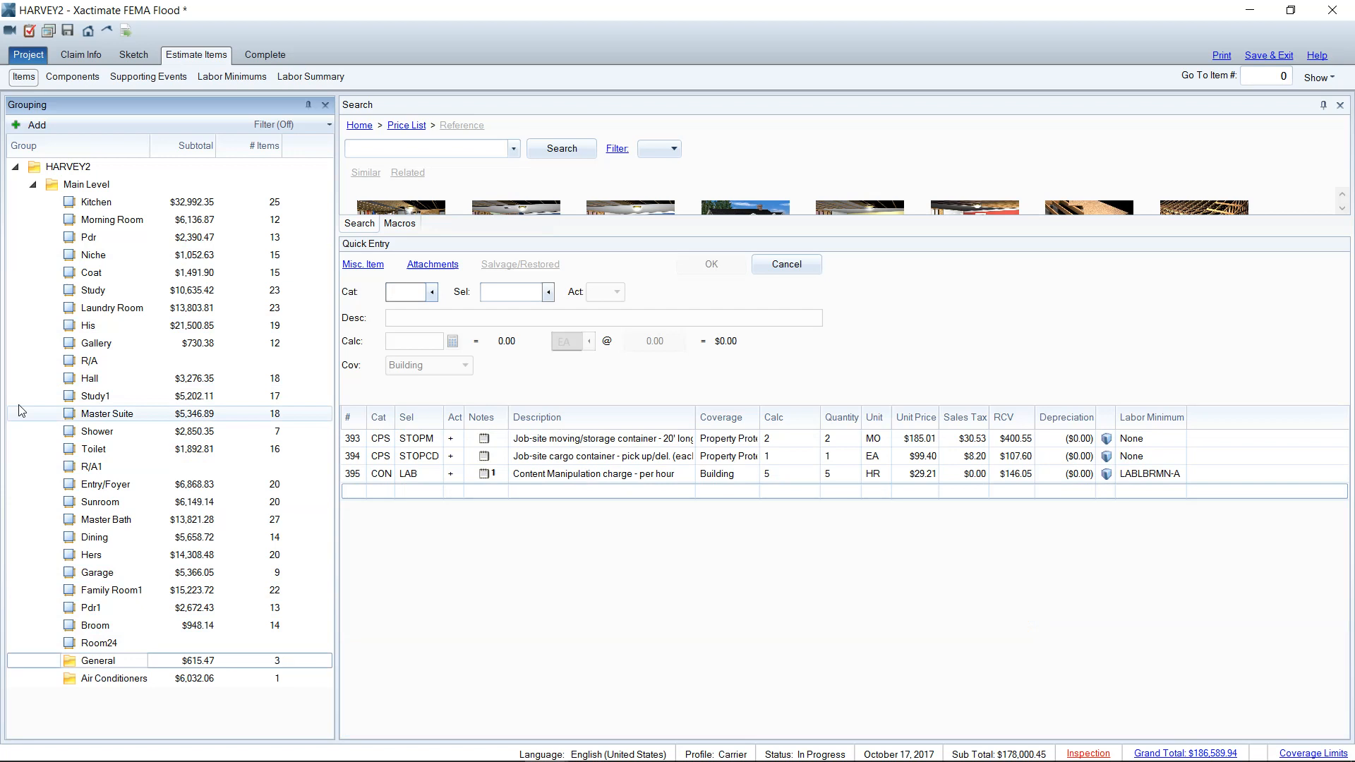
- Combine all areas' line items ($177,878.93 total) and scroll to the CTGM+ granite countertop row
left_click(89, 360)
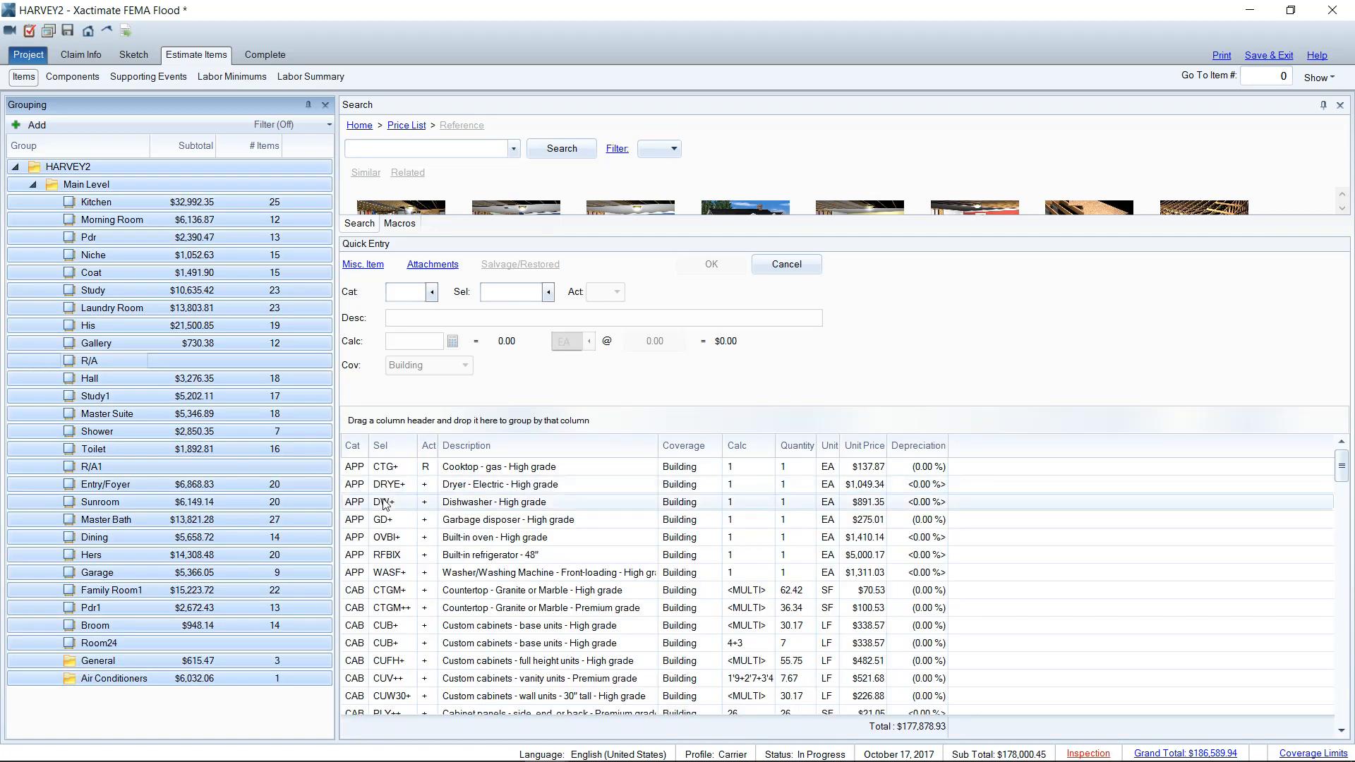
scroll("down", 3)
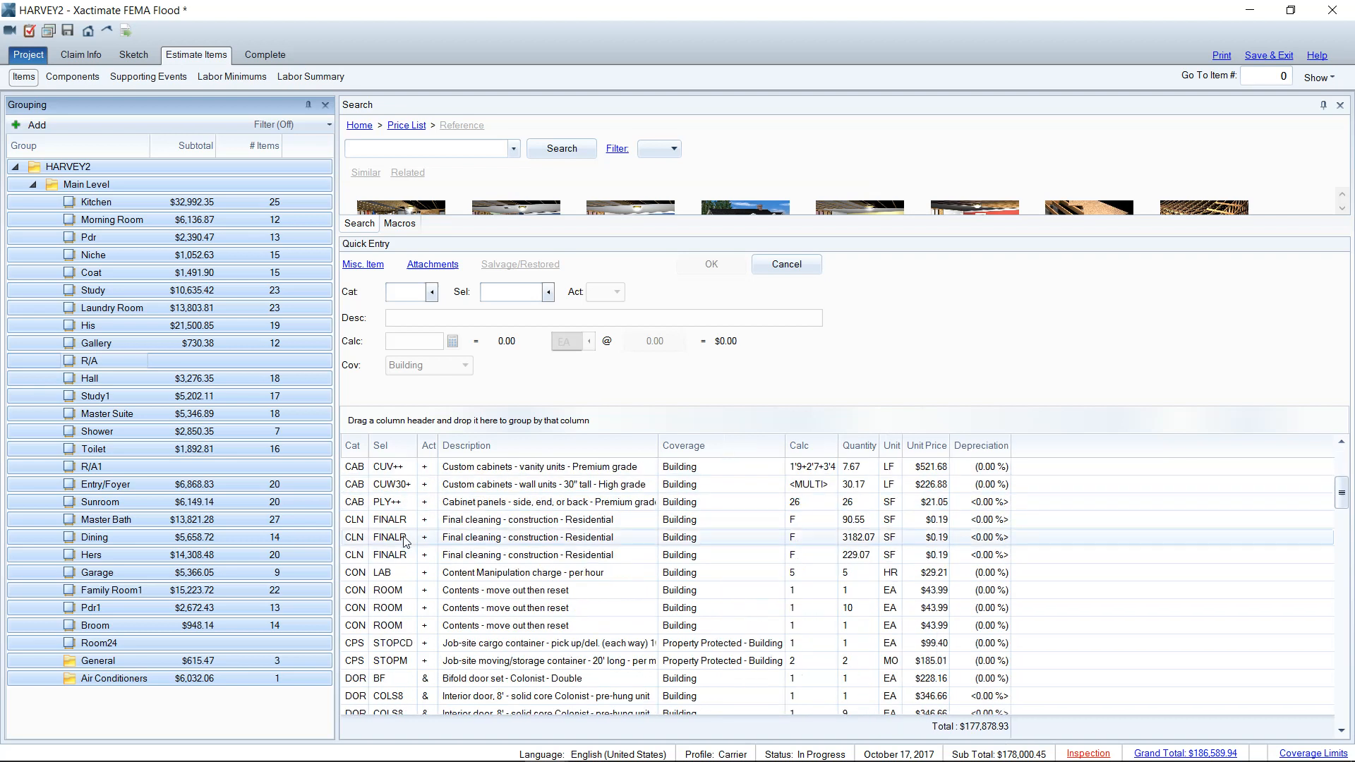
scroll("down", 3)
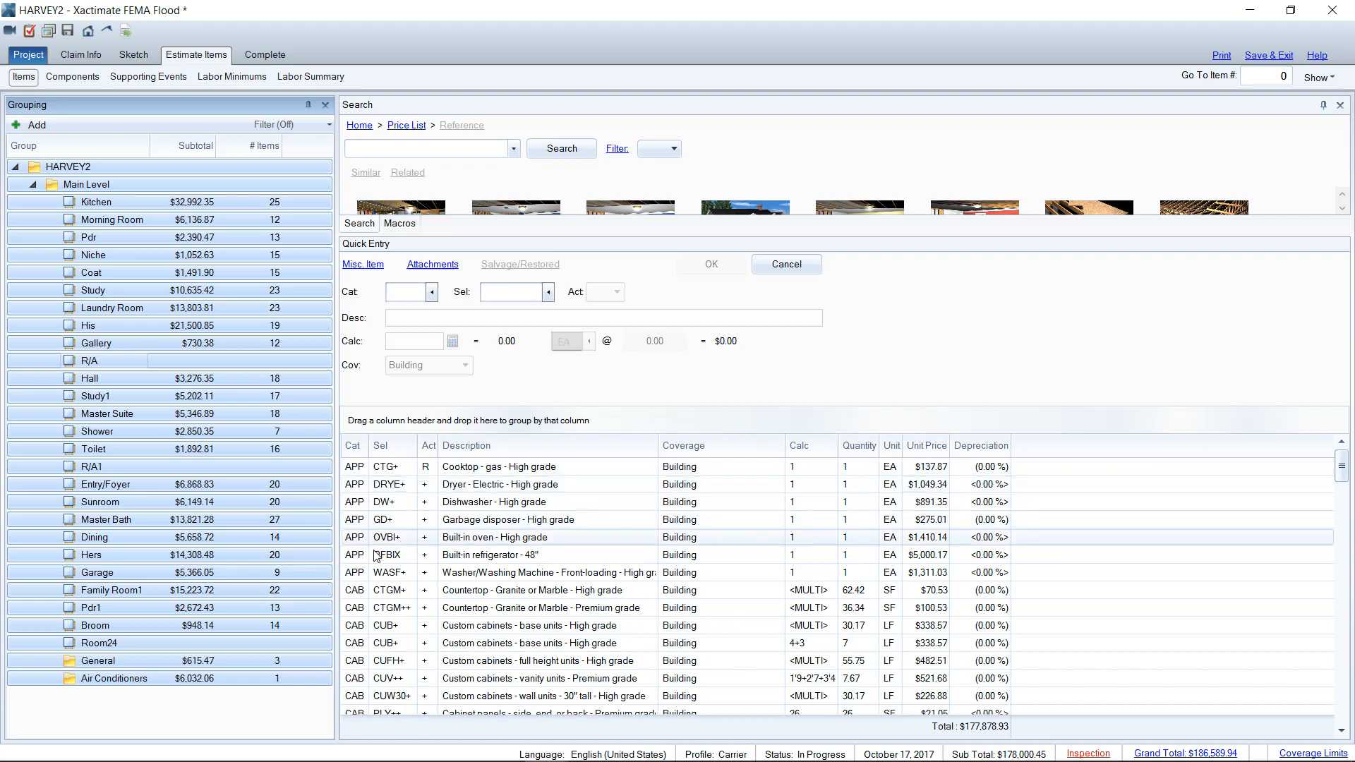
scroll("down", 3)
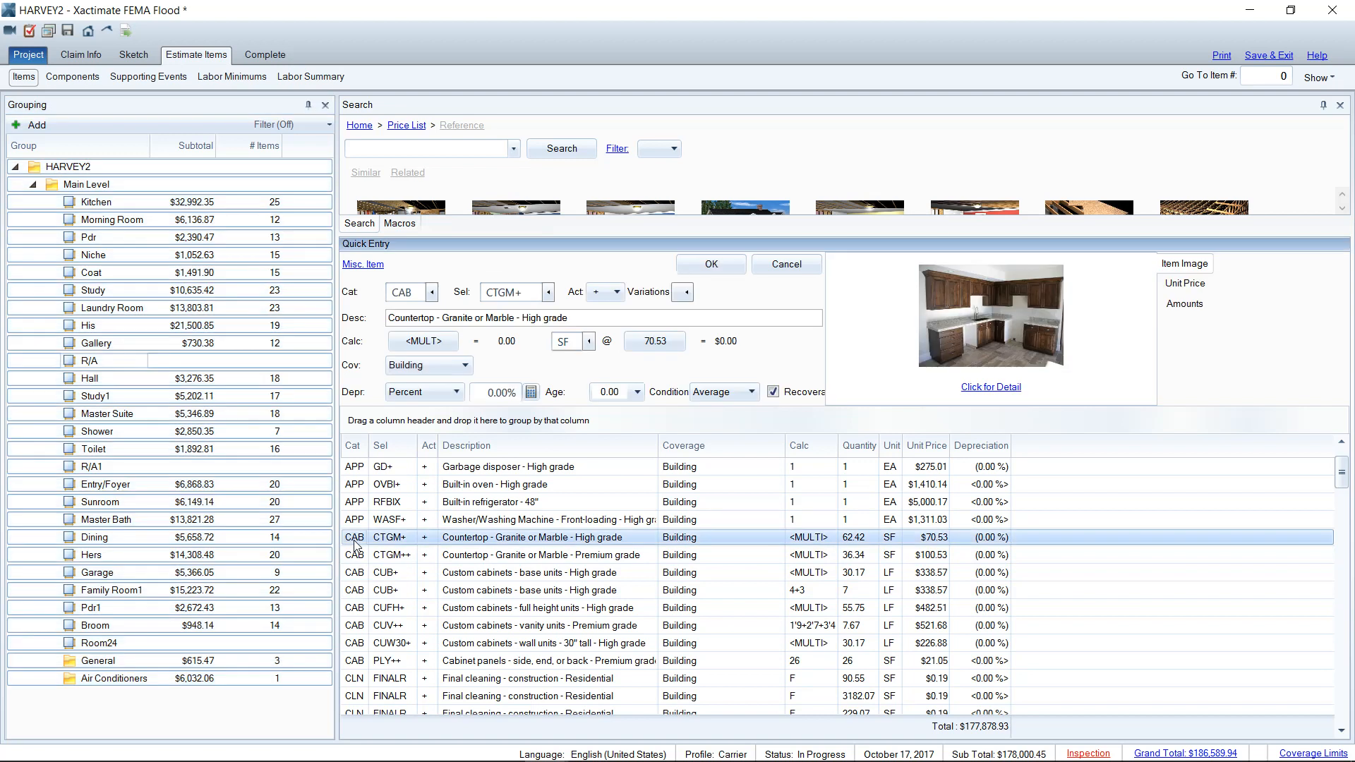
mouse_move(519, 413)
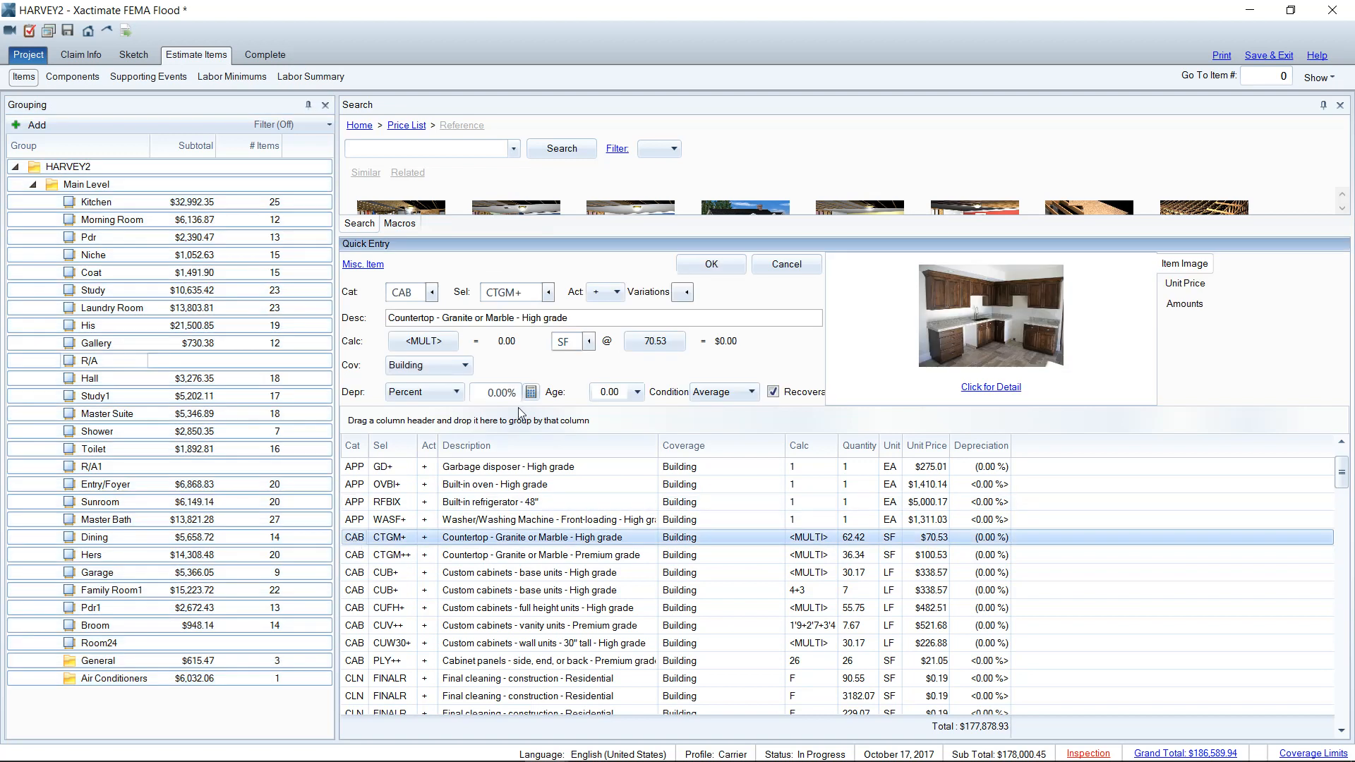
- Change the granite countertop from CTGM+ to CTGM++ at $100.53 per SF
left_click(510, 292)
type("+")
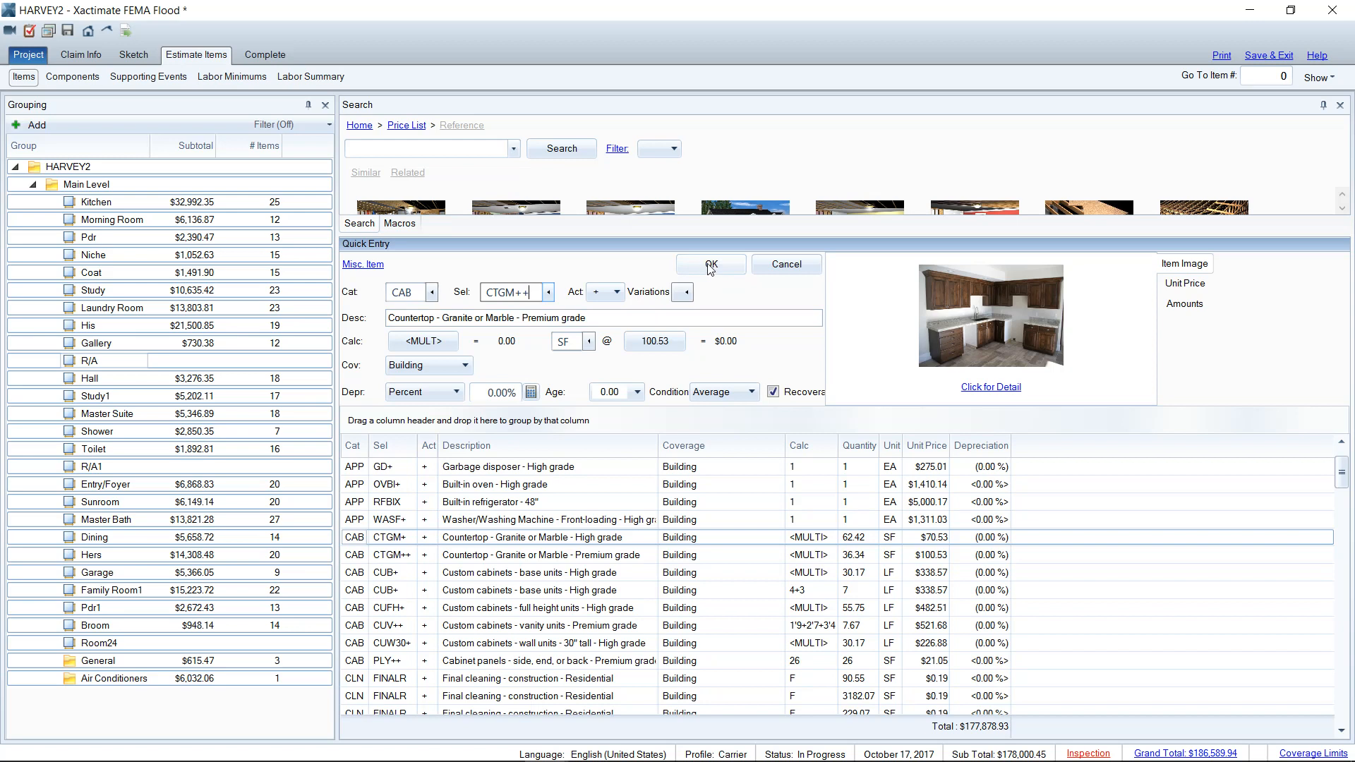
left_click(711, 263)
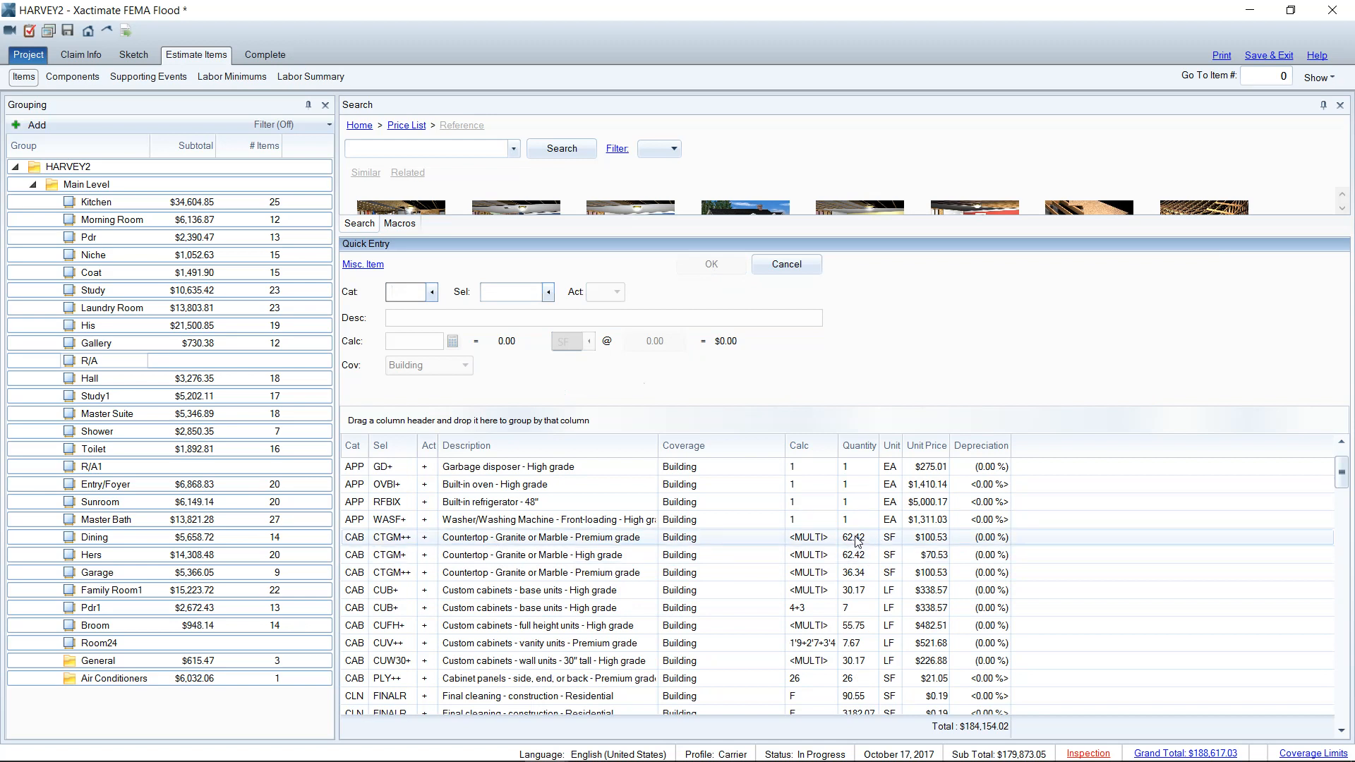
mouse_move(853, 544)
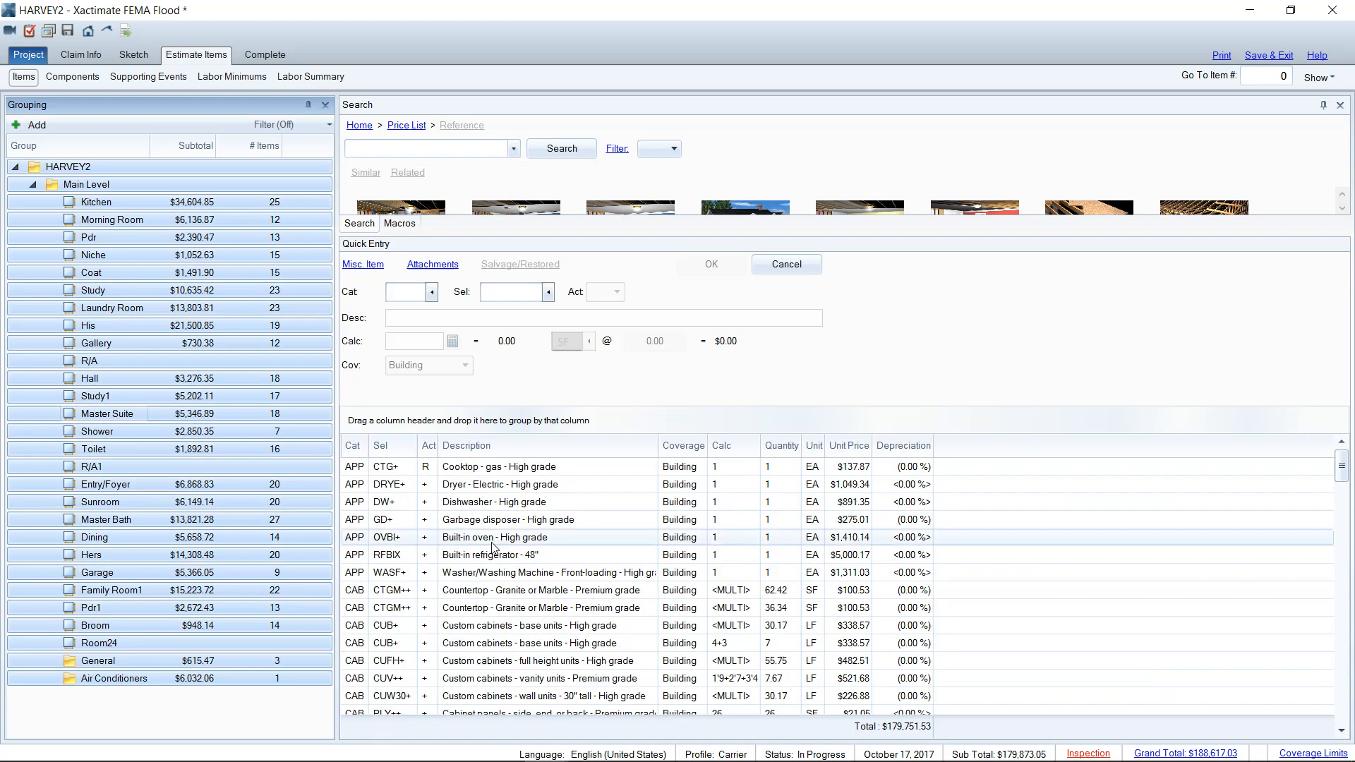
- Upgrade the custom base cabinet lines from CUB+ to CUB++ premium grade
scroll("down", 3)
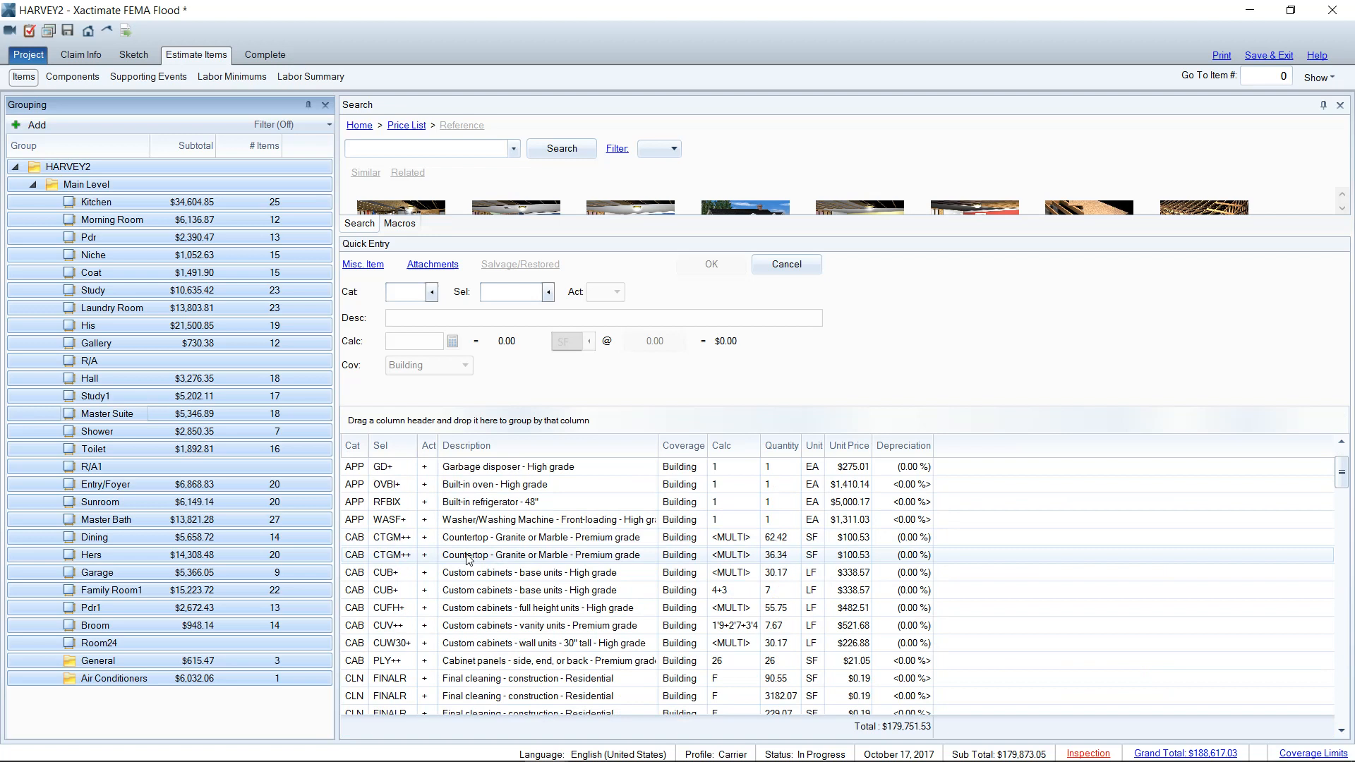
mouse_move(799, 554)
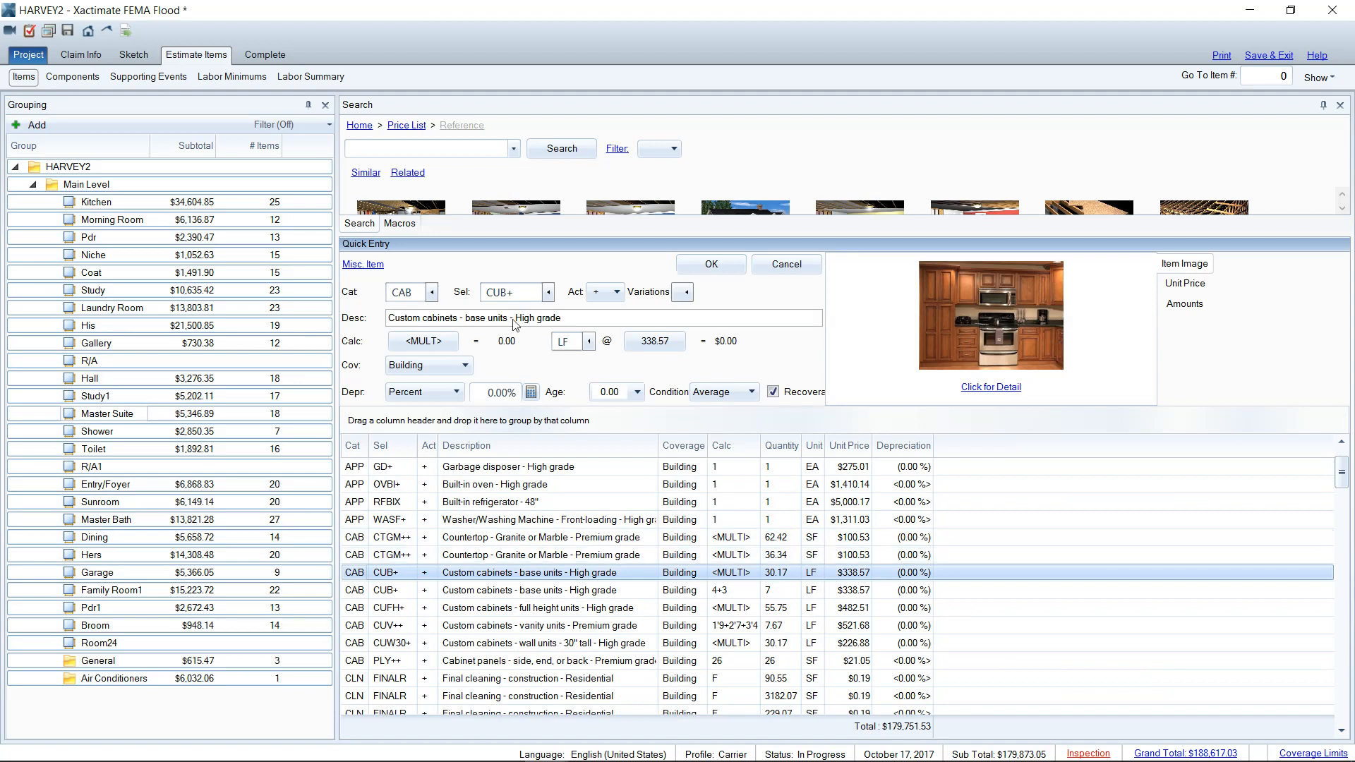
left_click(509, 292)
type("+")
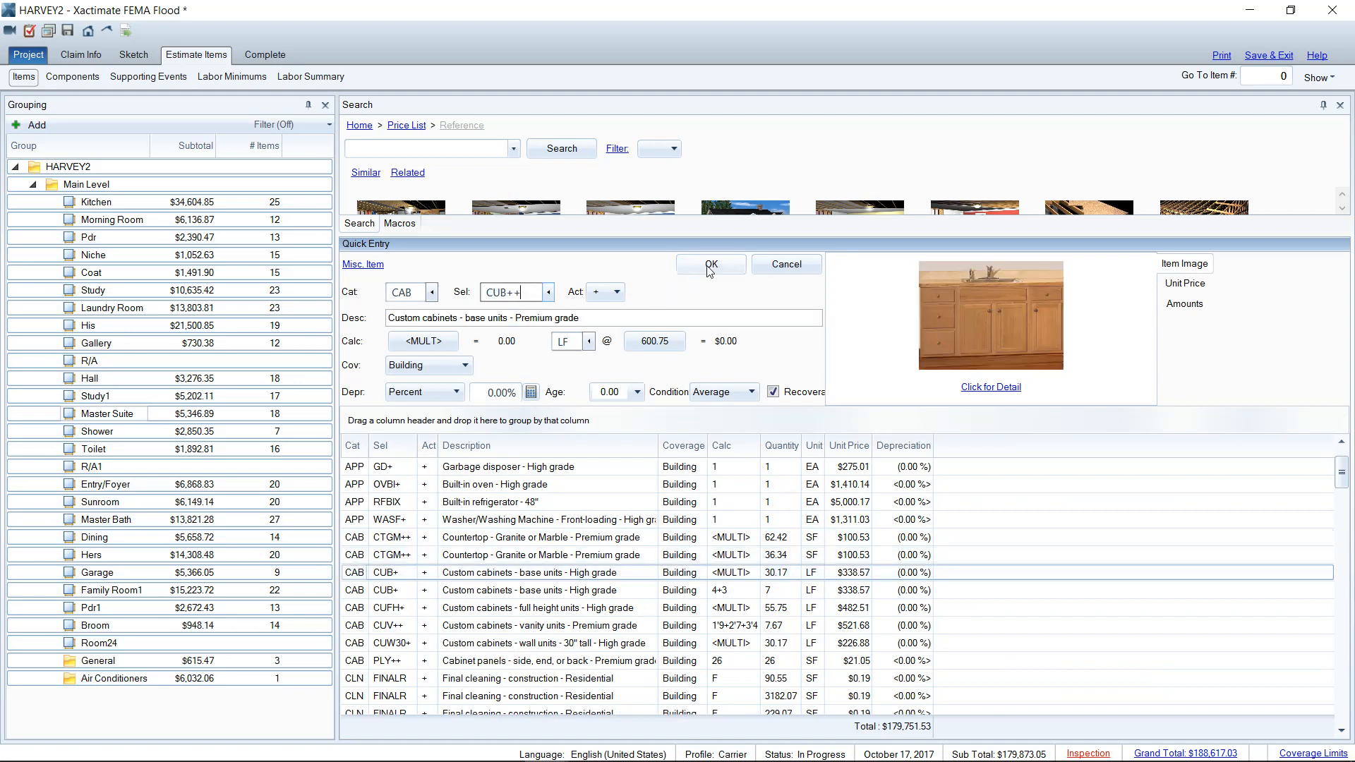
left_click(711, 263)
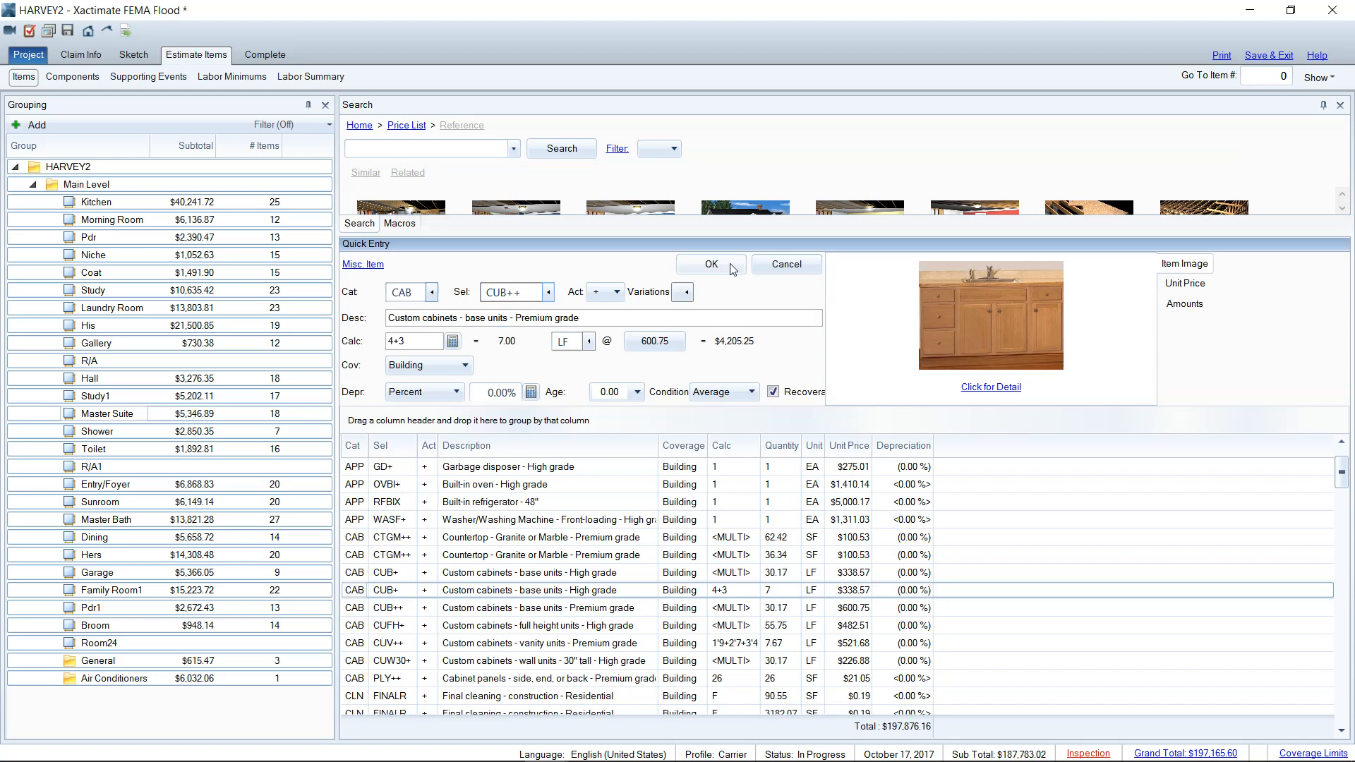
left_click(710, 264)
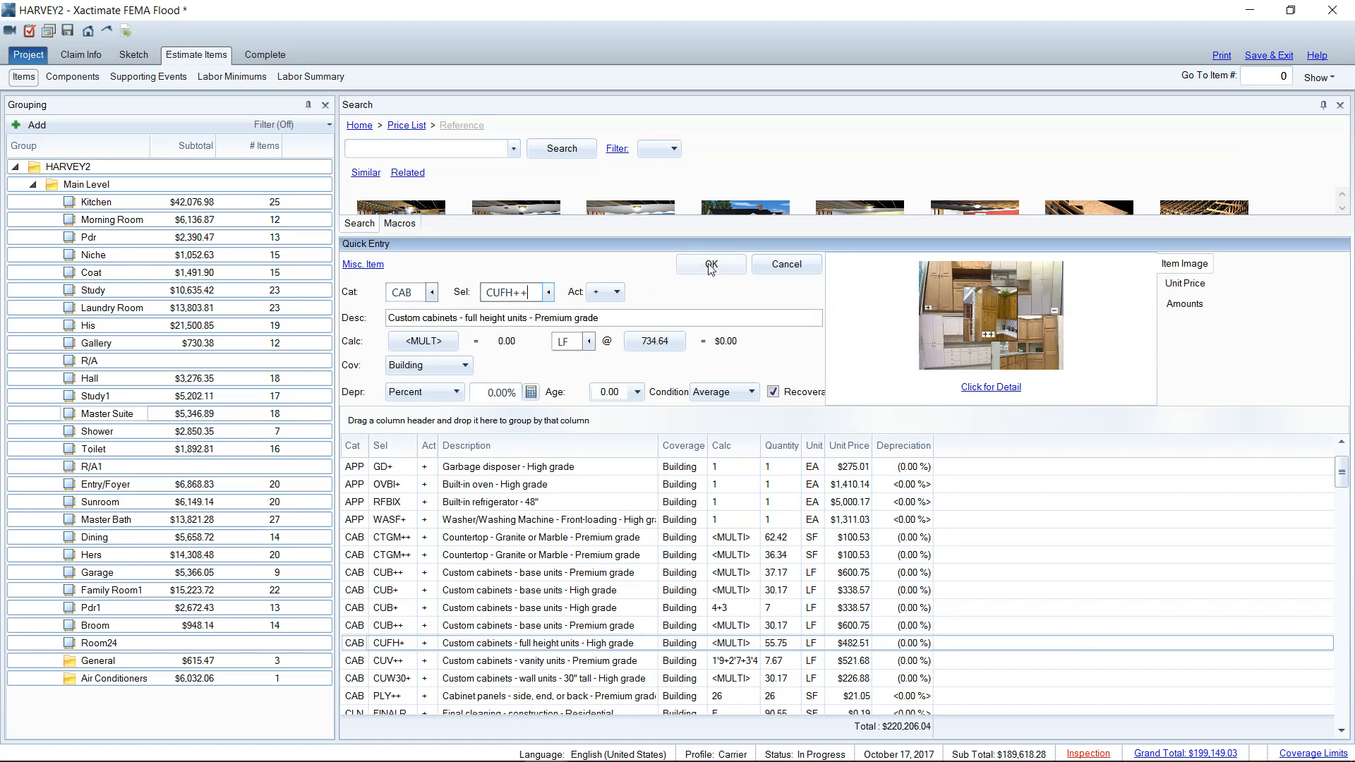
- Upgrade the CUFH+ full-height and CUW30+ wall cabinets to premium, totaling $207,846.80
left_click(709, 263)
type("W30")
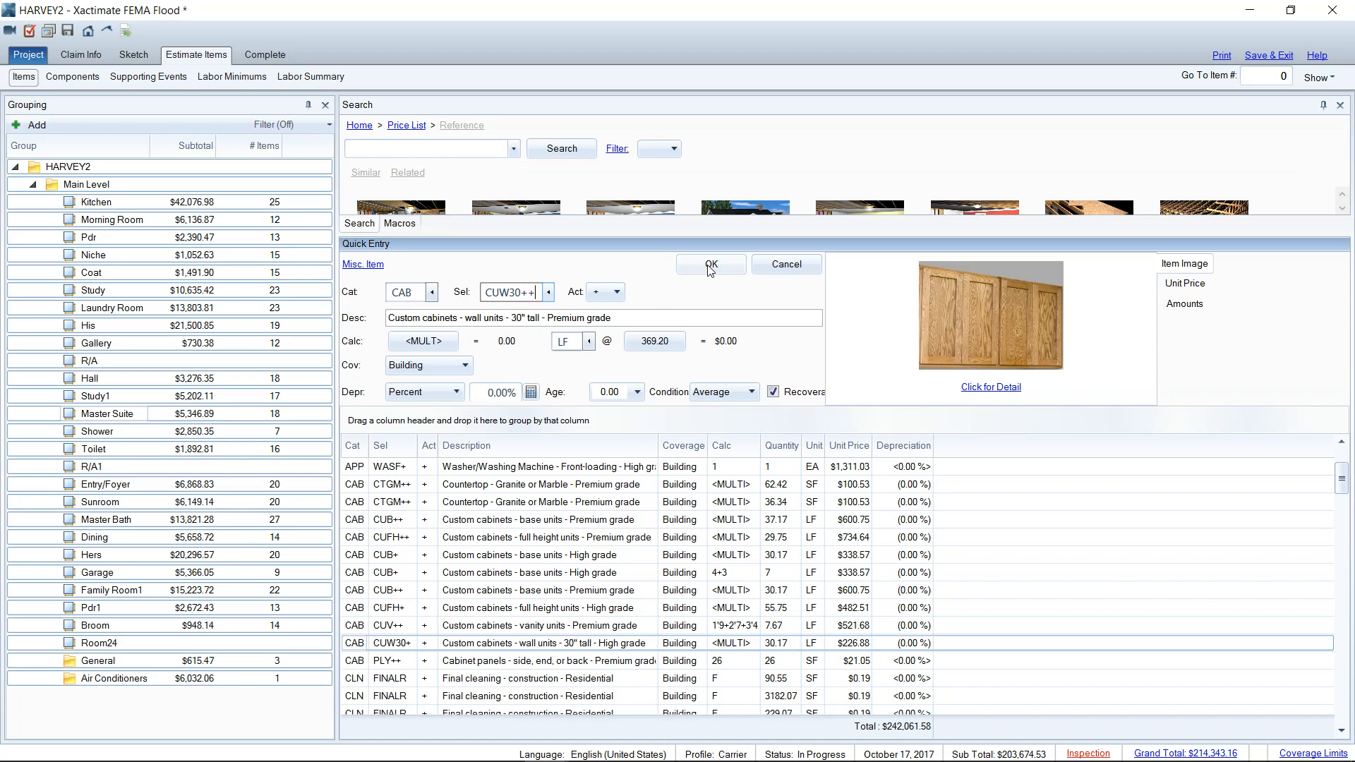
left_click(709, 264)
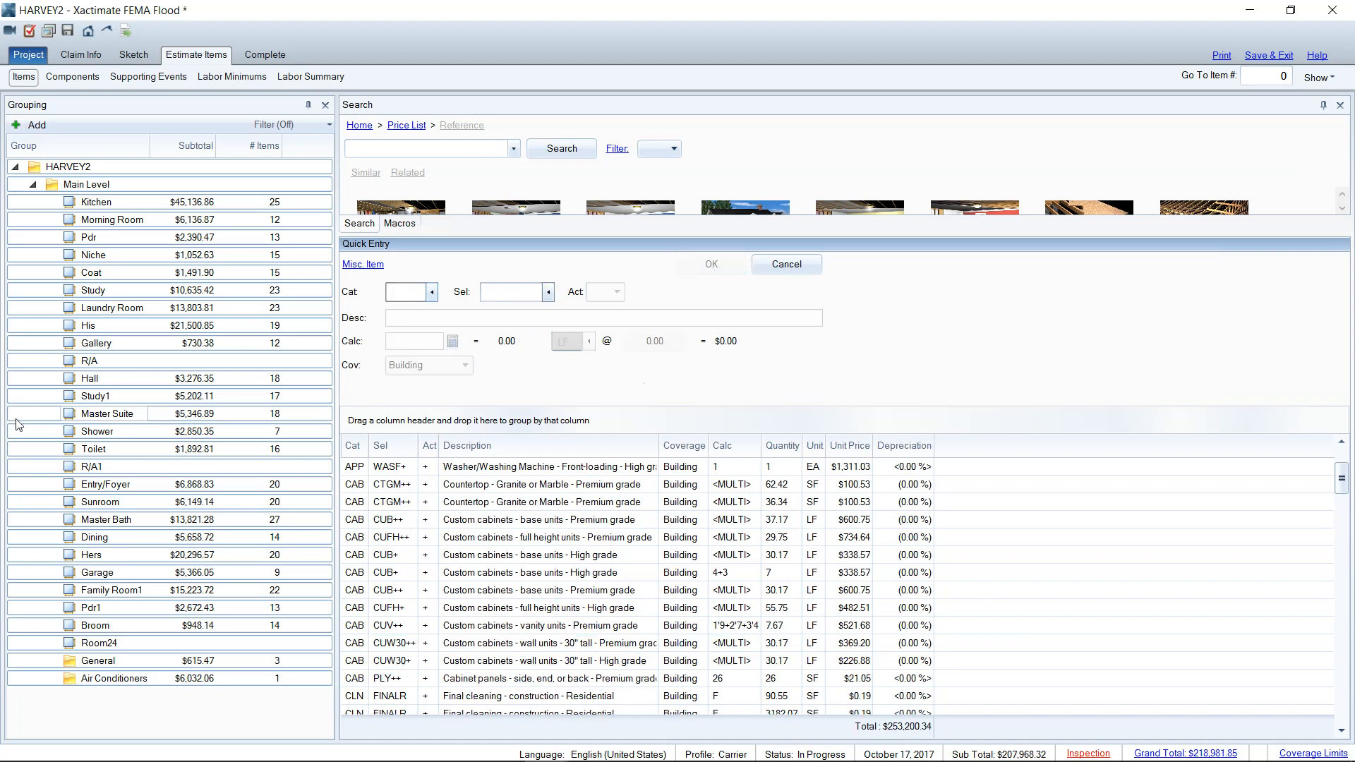
left_click(107, 413)
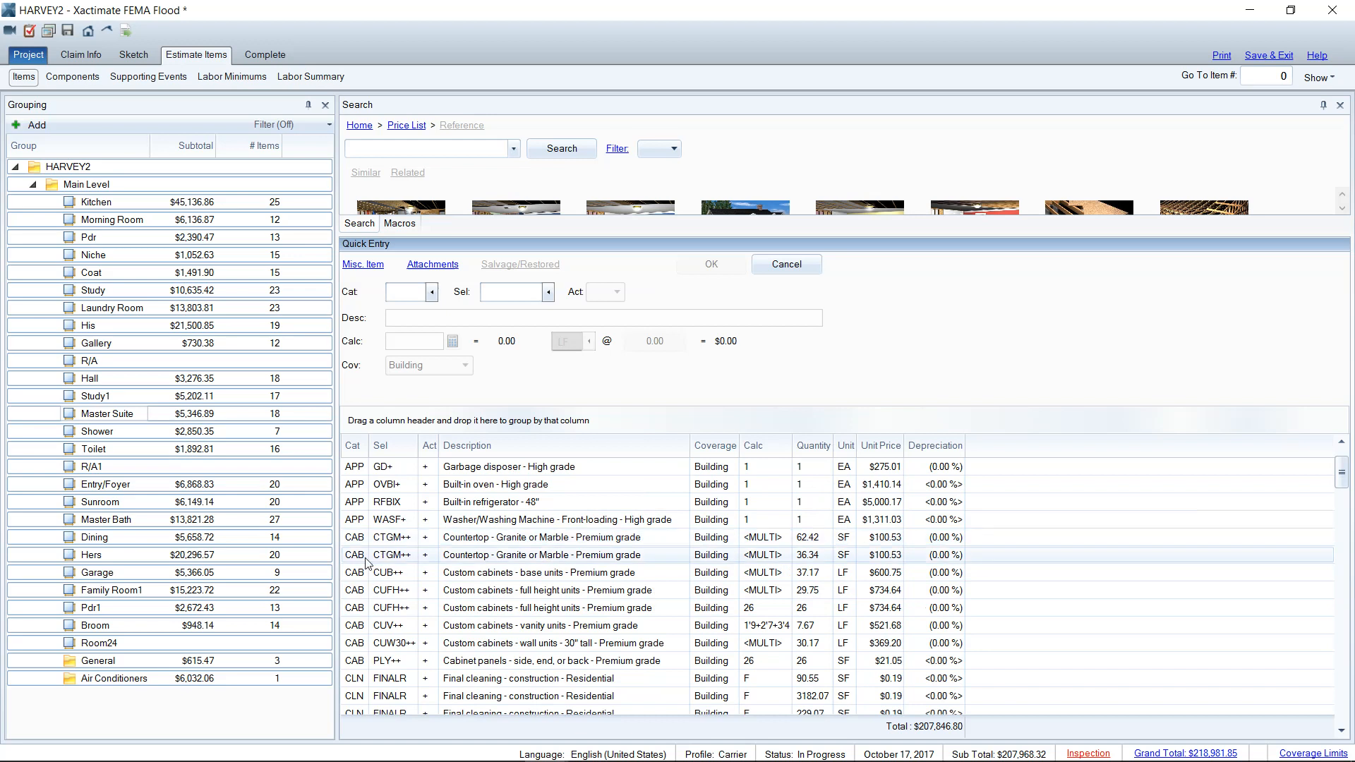
- Scroll the combined list through content, container, door and drywall items
scroll("down", 3)
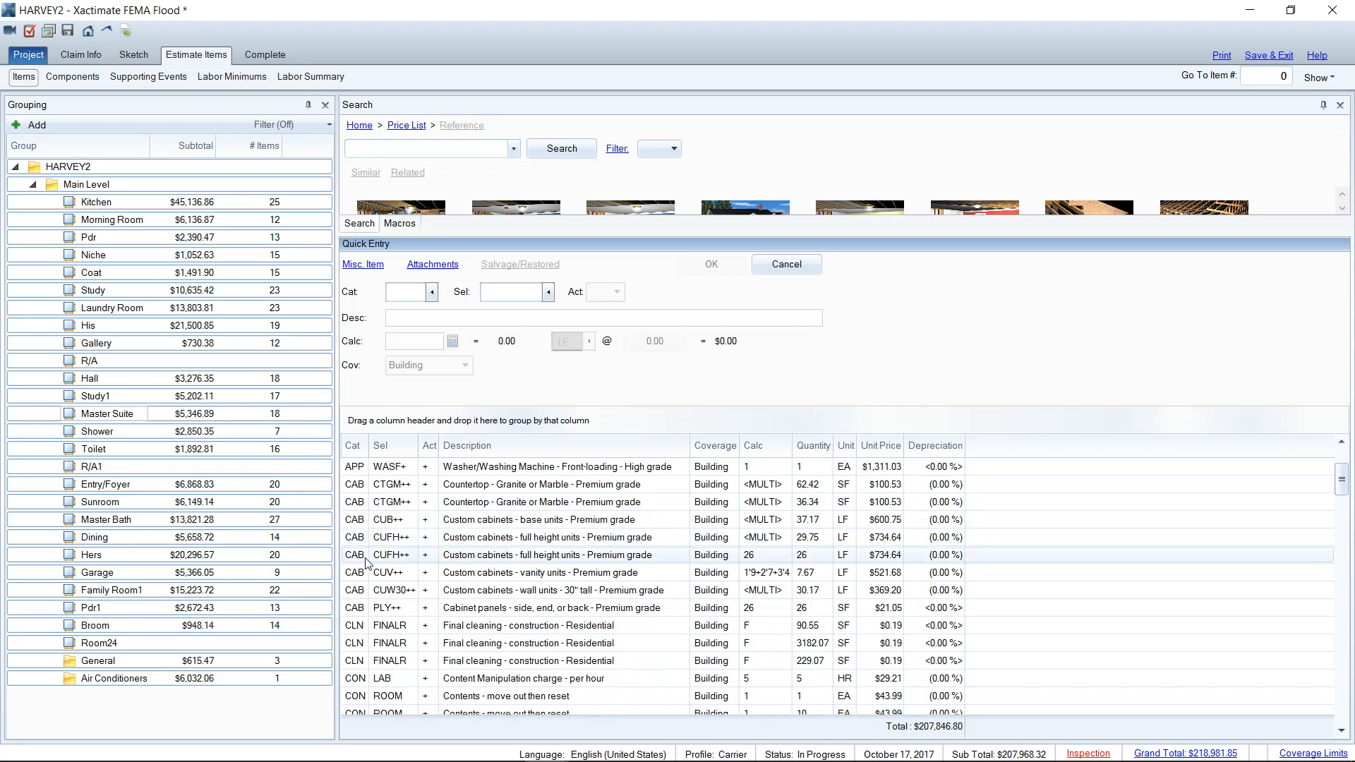
scroll("down", 3)
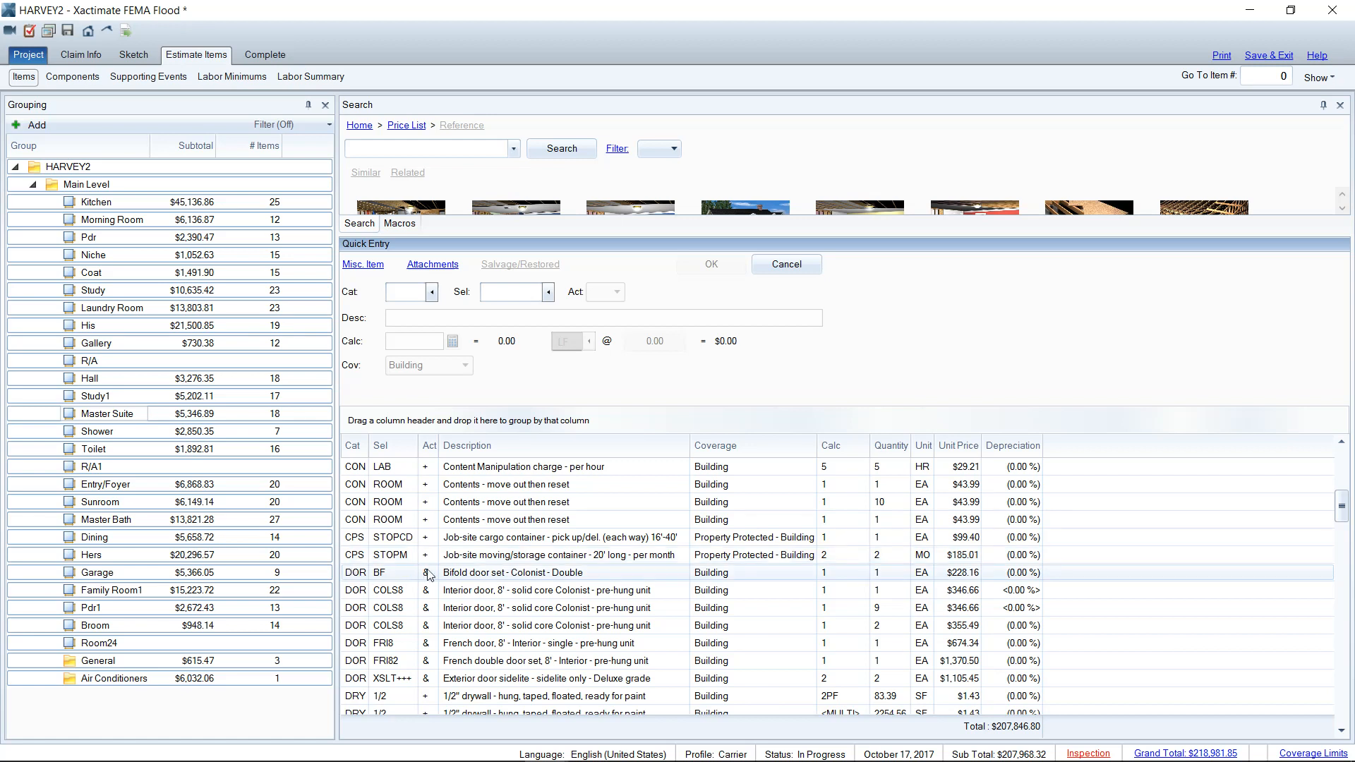
- Select the Bifold door row, load CUB++ base cabinets into Quick Entry, and scroll
left_click(427, 572)
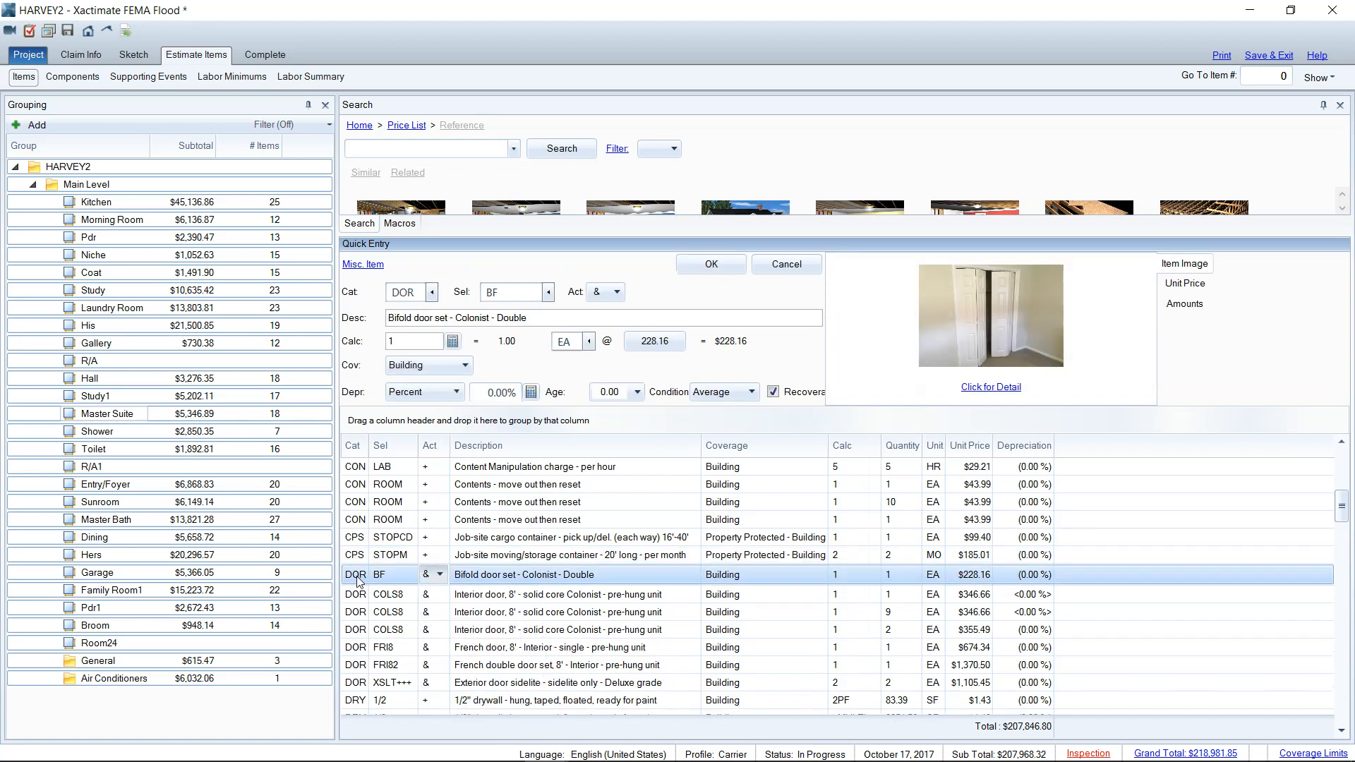
left_click(443, 574)
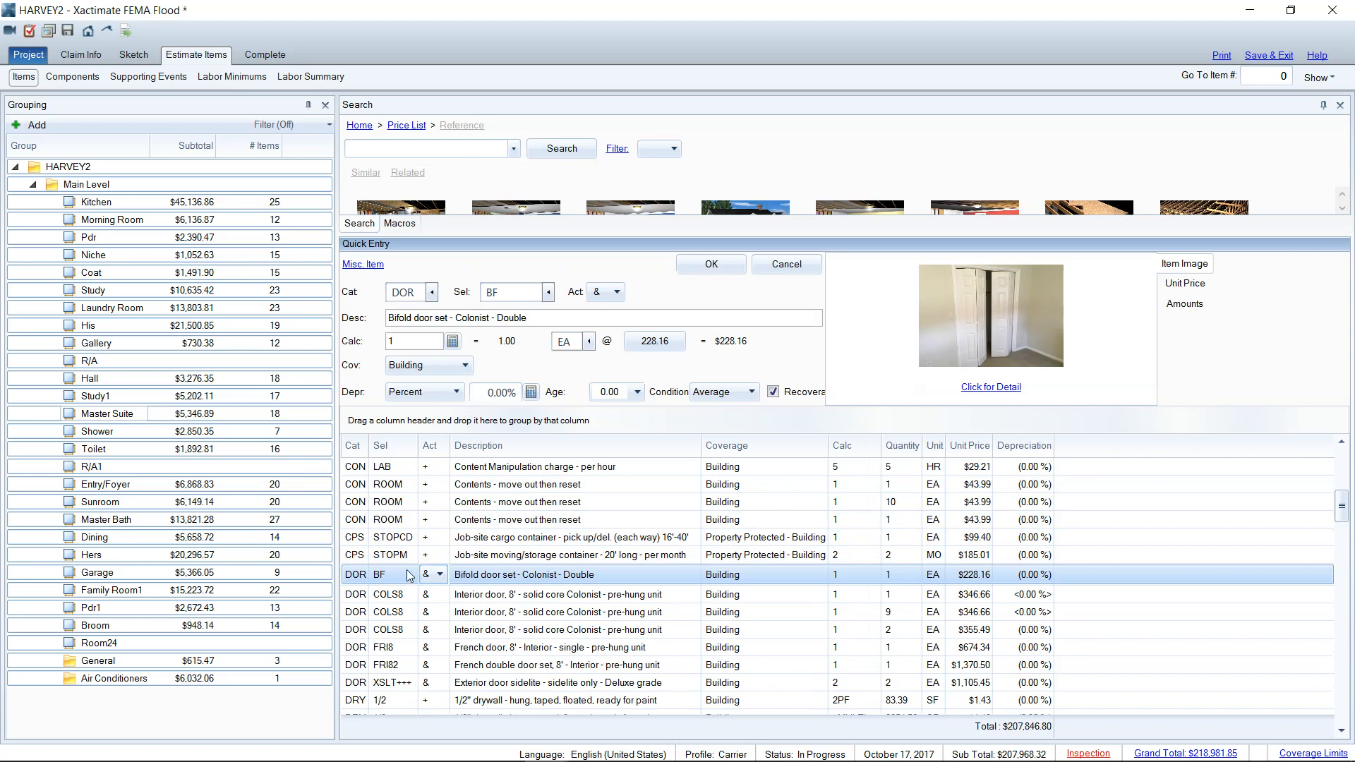
mouse_move(466, 567)
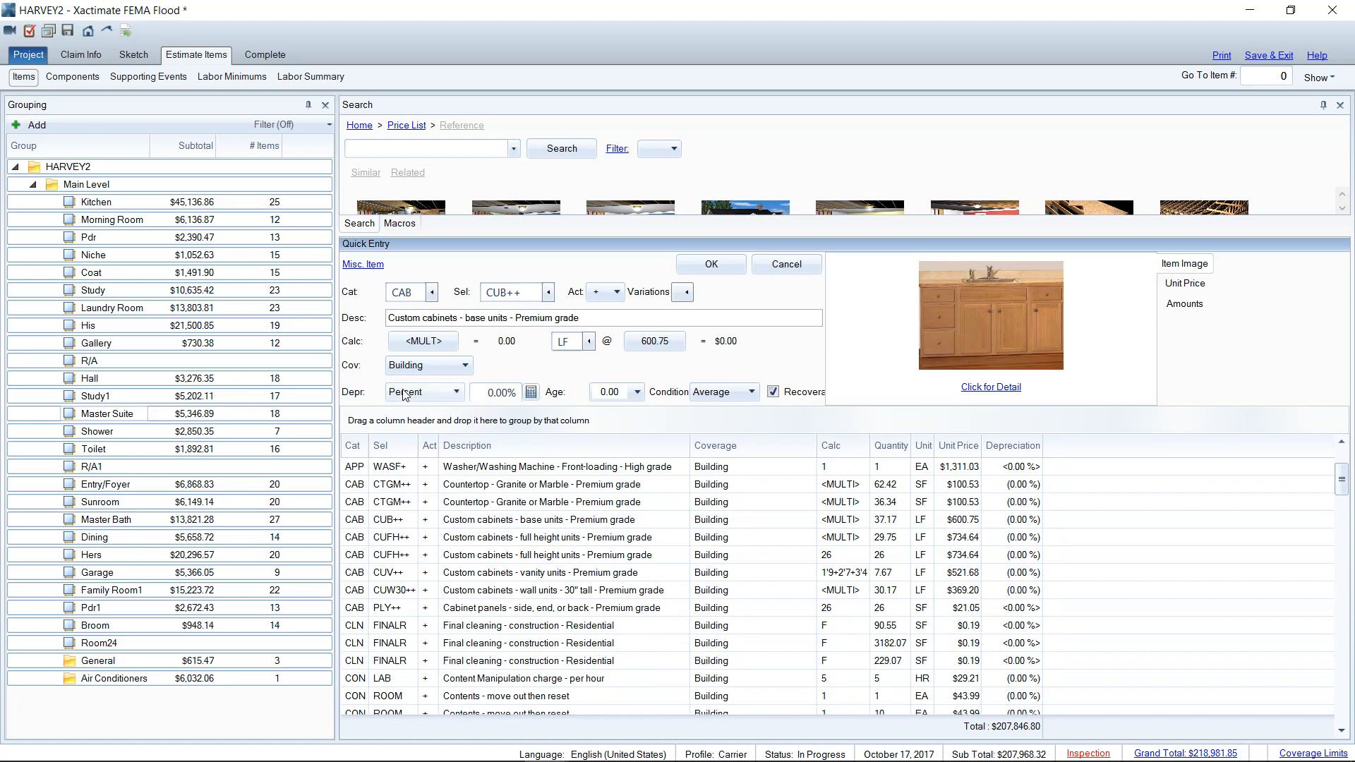
mouse_move(403, 397)
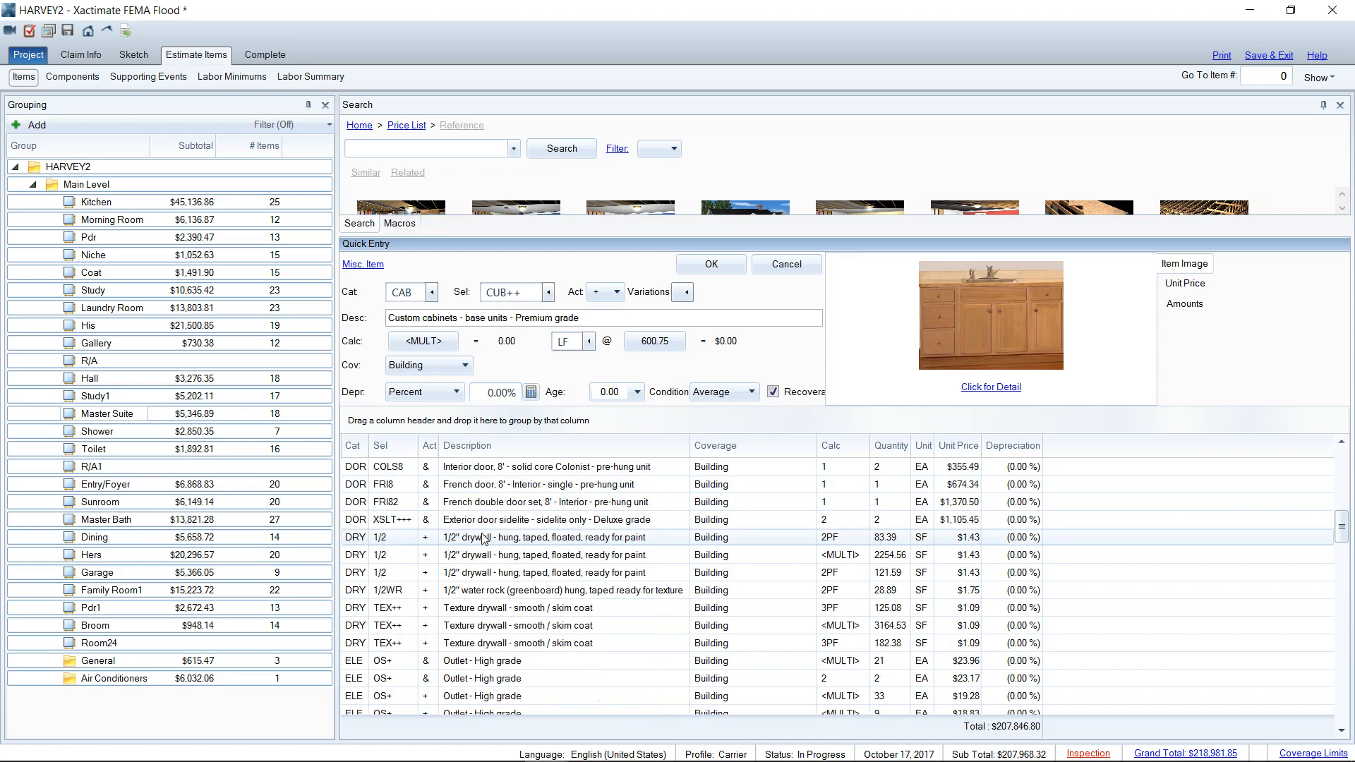
scroll("down", 3)
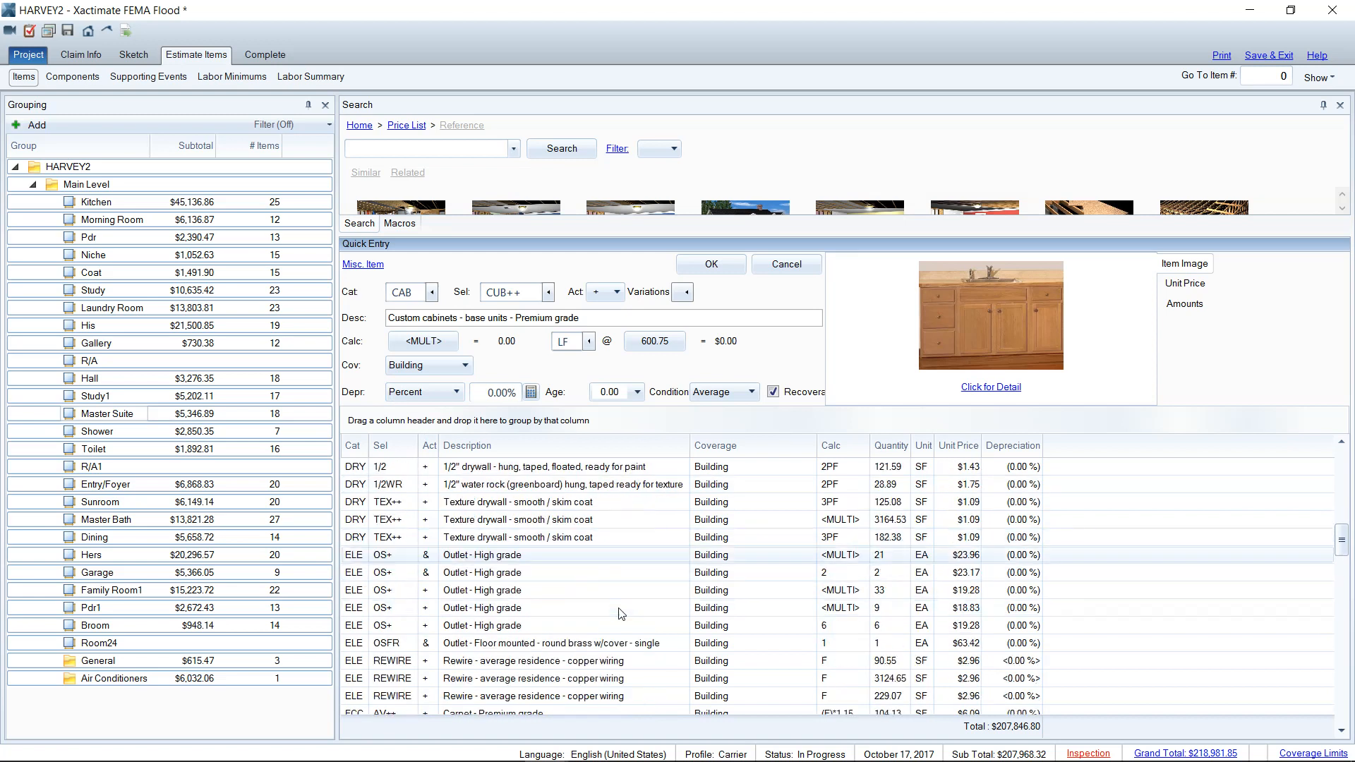